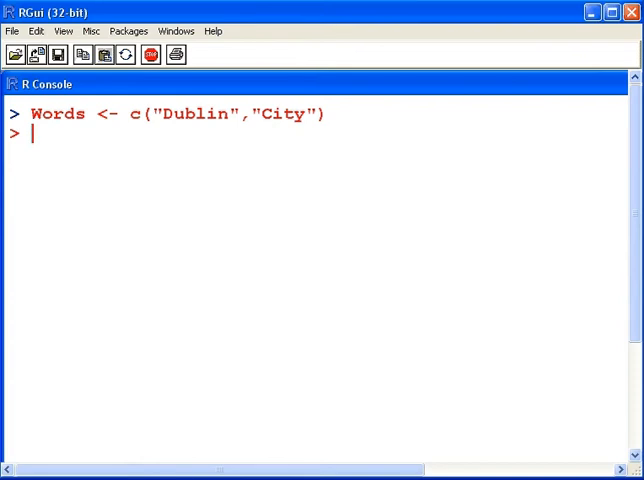
# Run nchar(Words) on the "Dublin"/"City" vector, returning 6 and 4.
pyautogui.write('n')
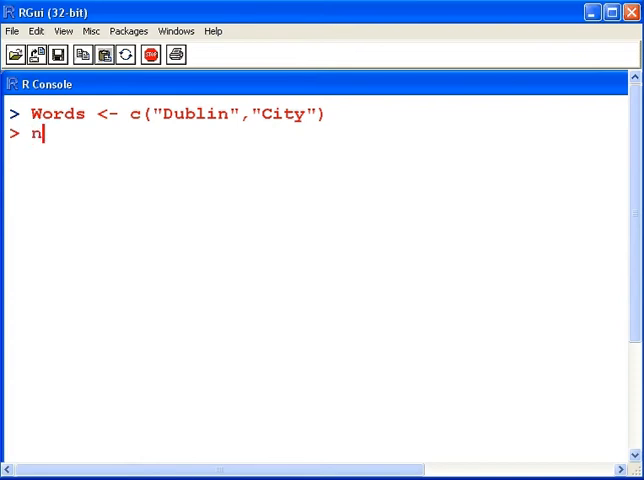
pyautogui.write('c')
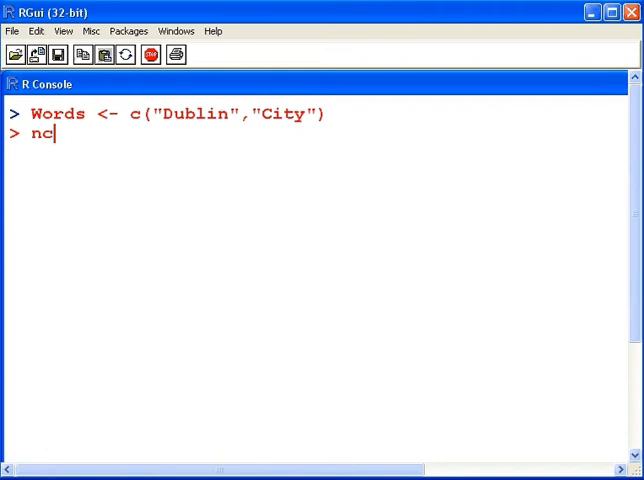
pyautogui.write('har(Words')
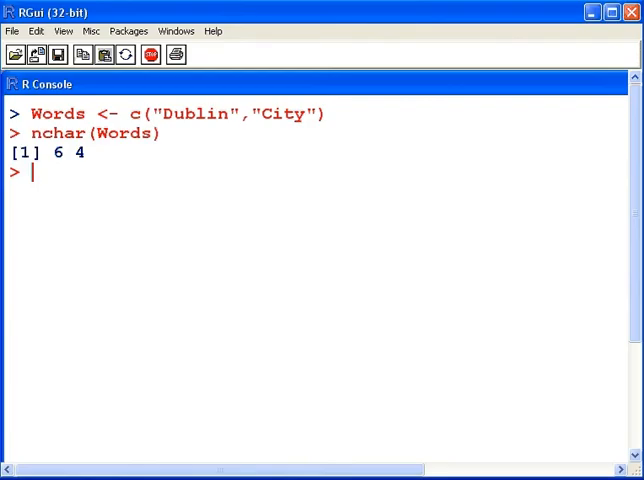
# Assign "Dublin City" to City, print it, and get nchar(City) = 11 including the space.
pyautogui.write('City <- "Dublin City"')
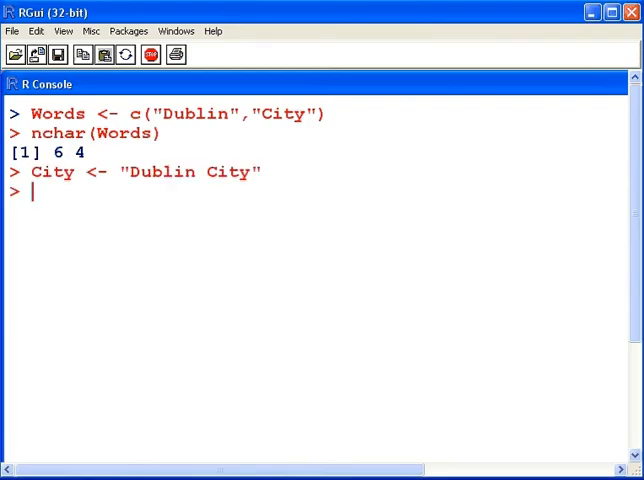
pyautogui.write('City')
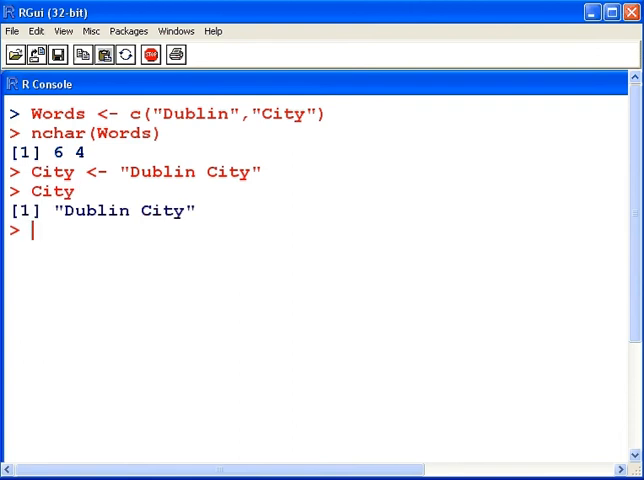
pyautogui.write('nchar(City')
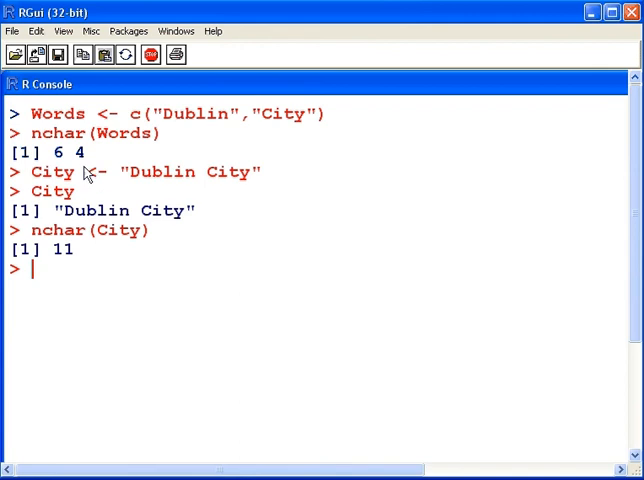
pyautogui.doubleClick(64, 152)
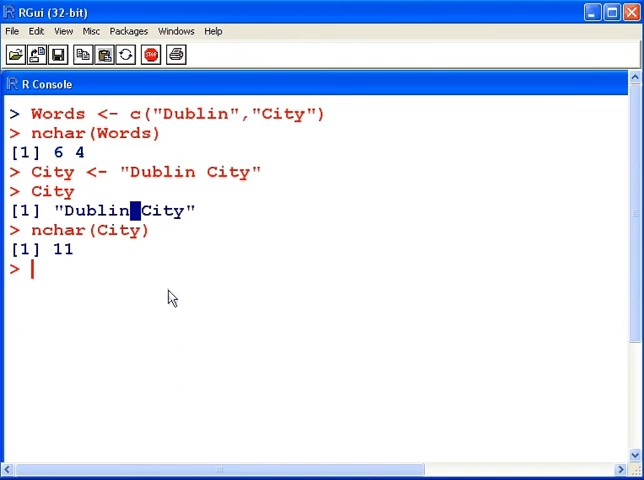
# Write the comment # White Space is 7th Character, correcting 11th to 7th.
pyautogui.write('#')
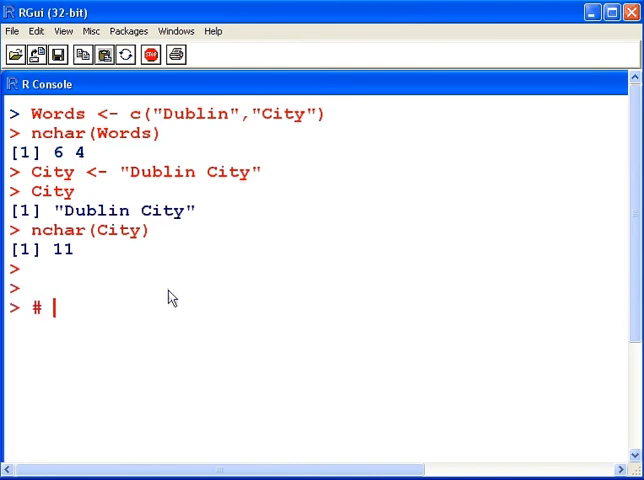
pyautogui.write('White SPa')
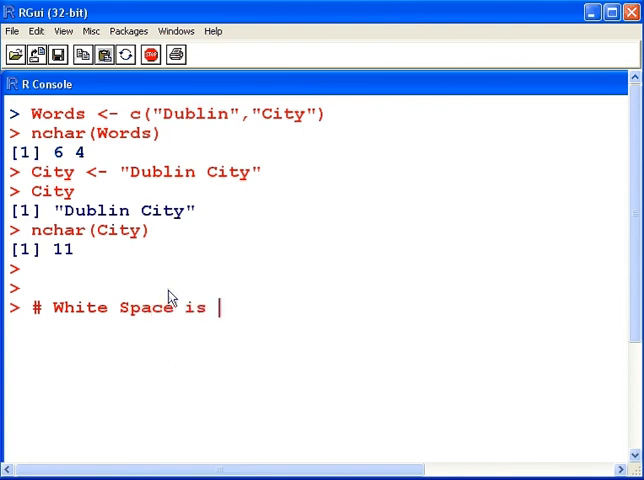
pyautogui.write('11th Cha')
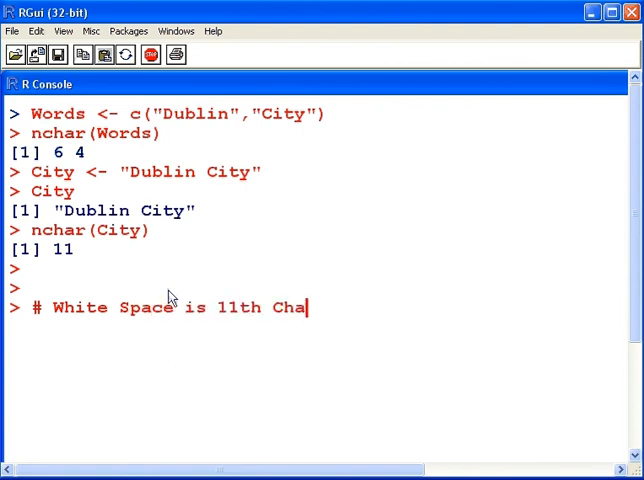
pyautogui.write('racter')
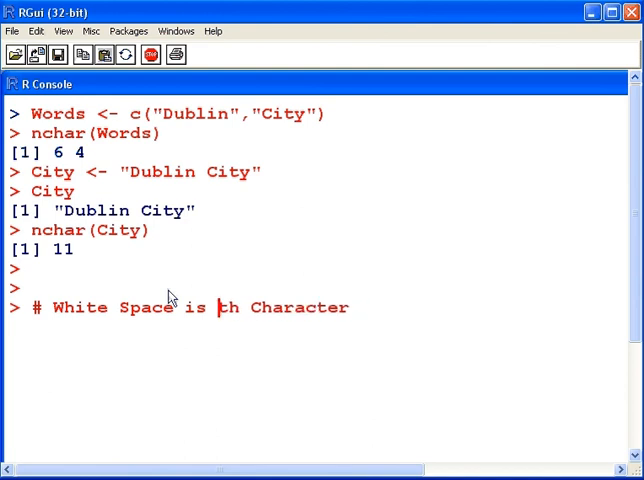
pyautogui.write('7')
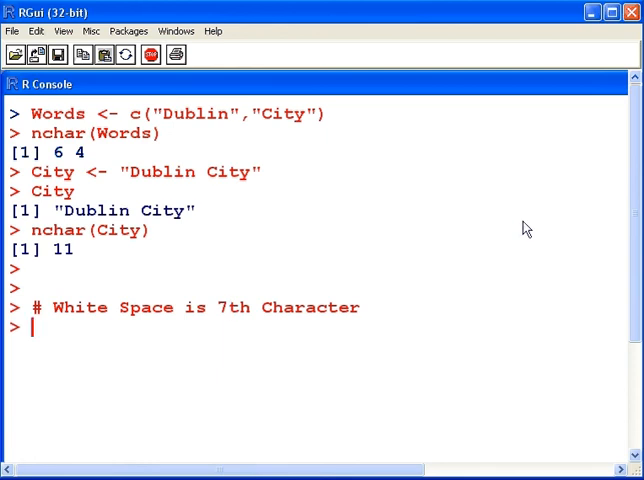
# Begin a new nchar( call at the prompt.
pyautogui.write('ncha')
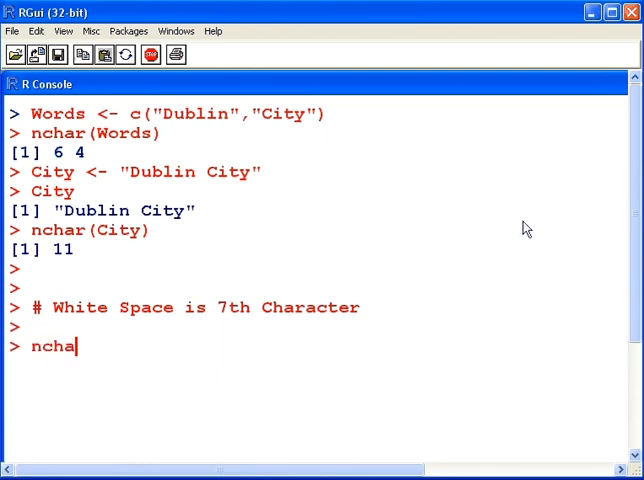
pyautogui.write('(')
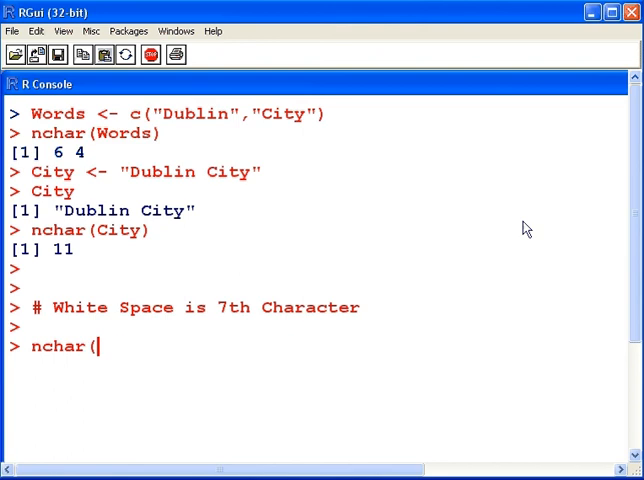